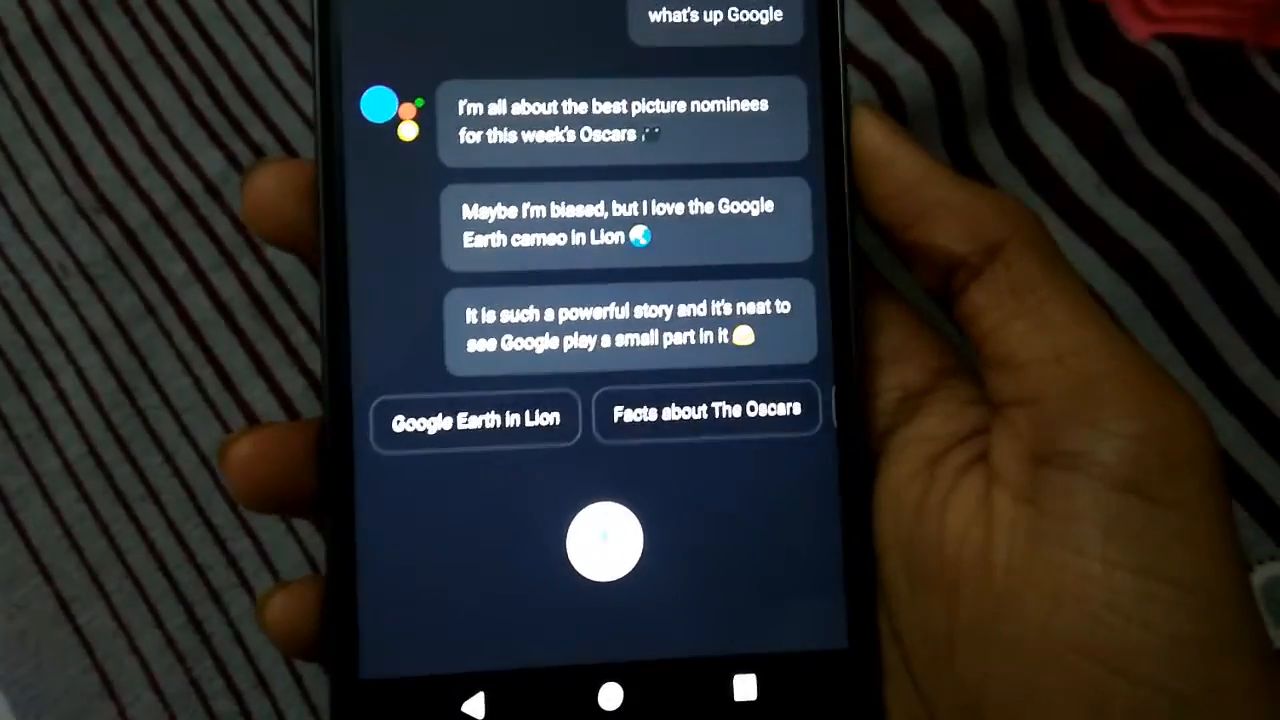
Close the Oscar-themed Google Assistant conversation and return to the app list.
click(610, 697)
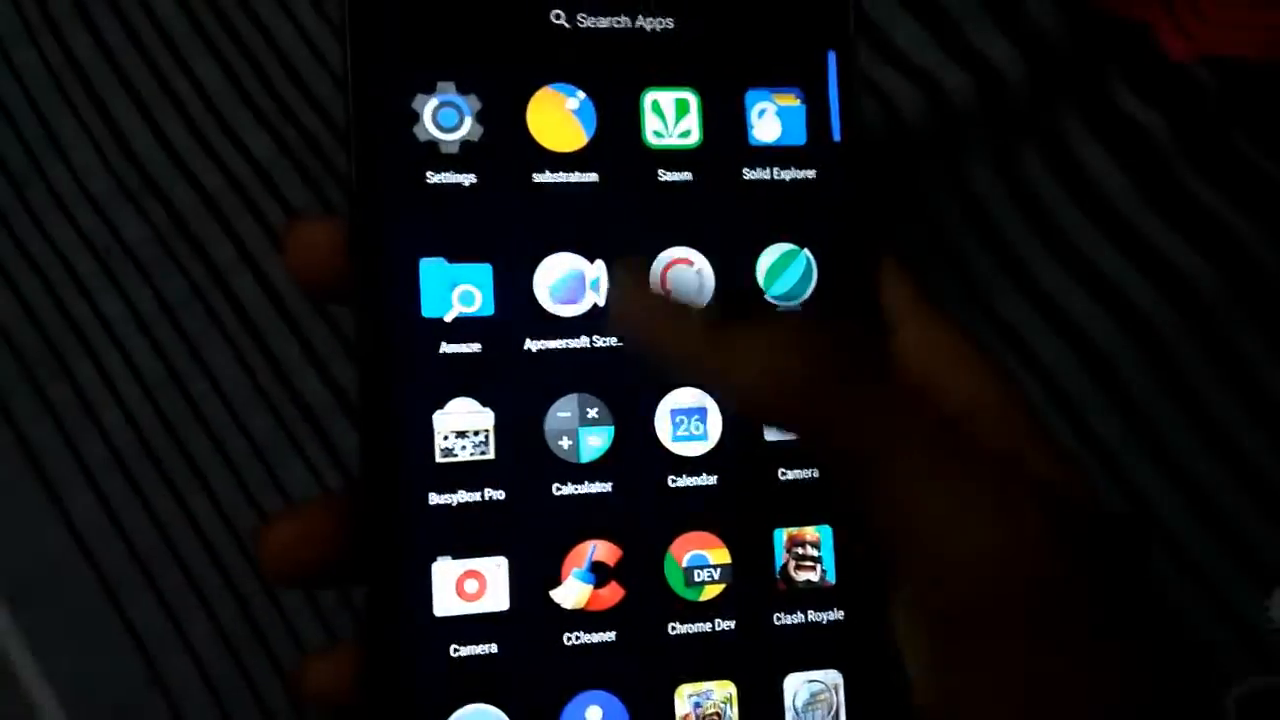
Scroll down to About phone, showing Moto G4 Plus on Android 7.1.1.
scroll(down, 3)
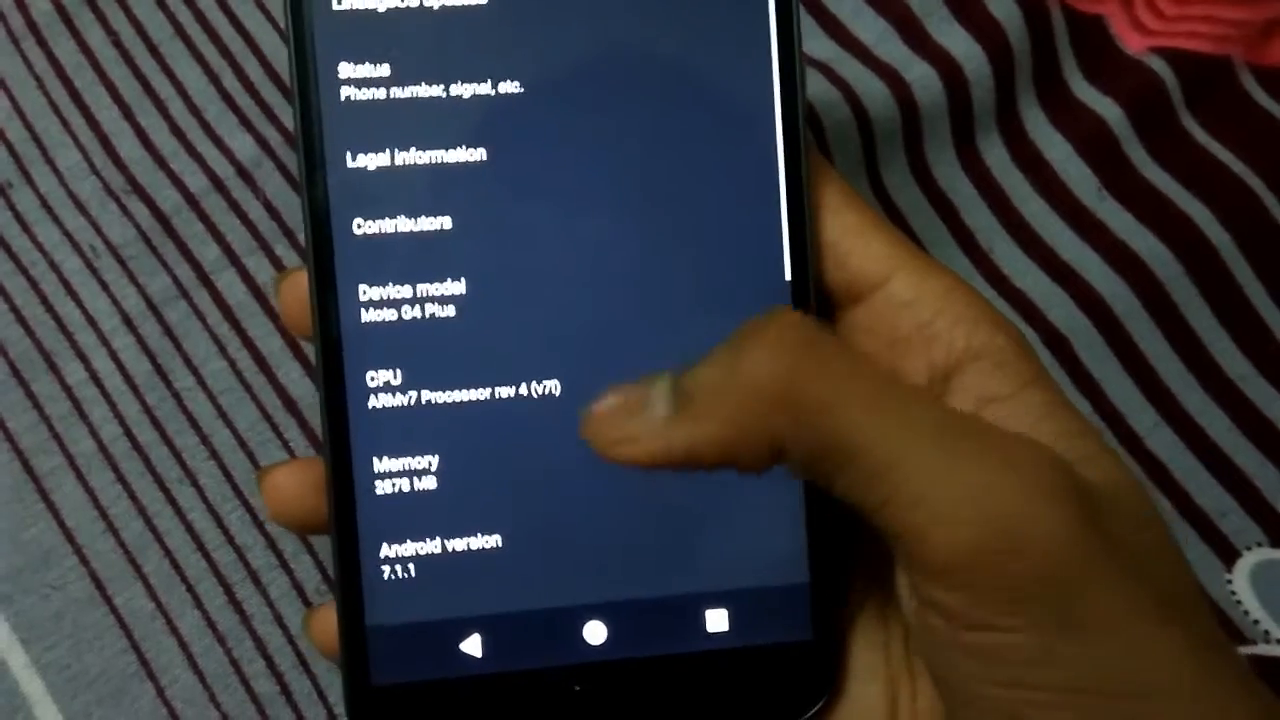
scroll(down, 3)
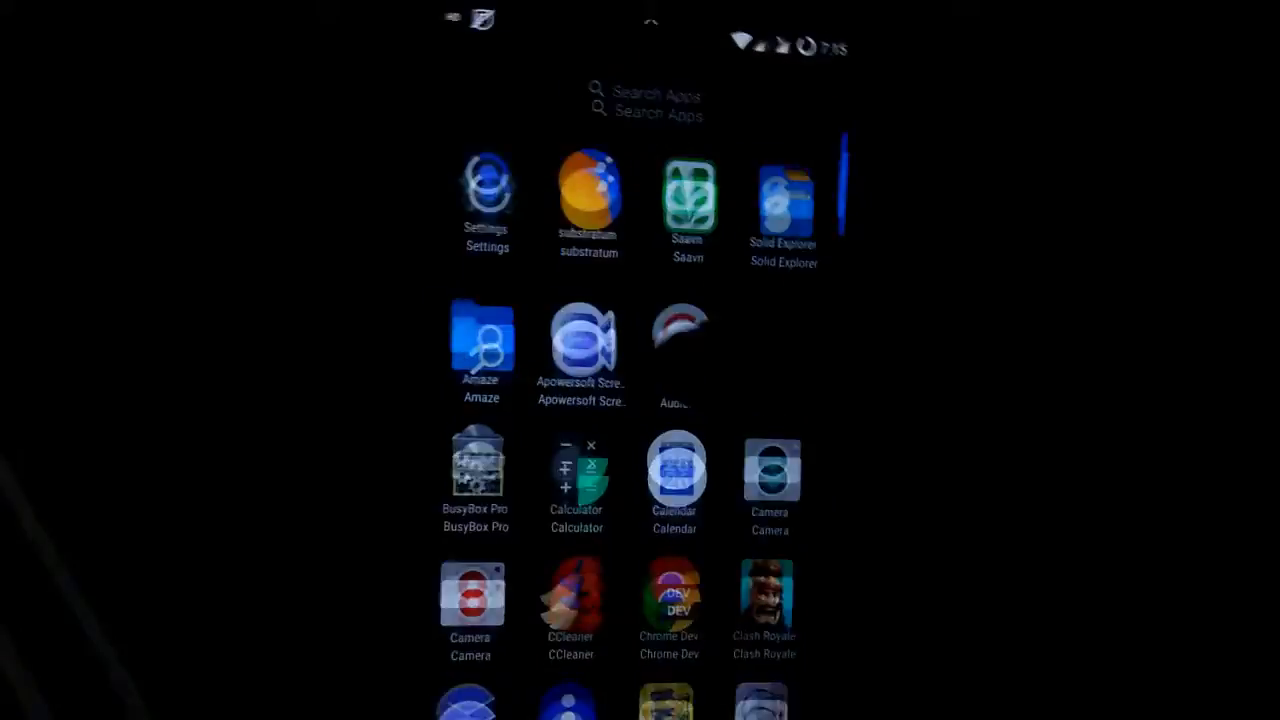
Launch Settings from the app drawer to reach the installed Apps list.
click(487, 200)
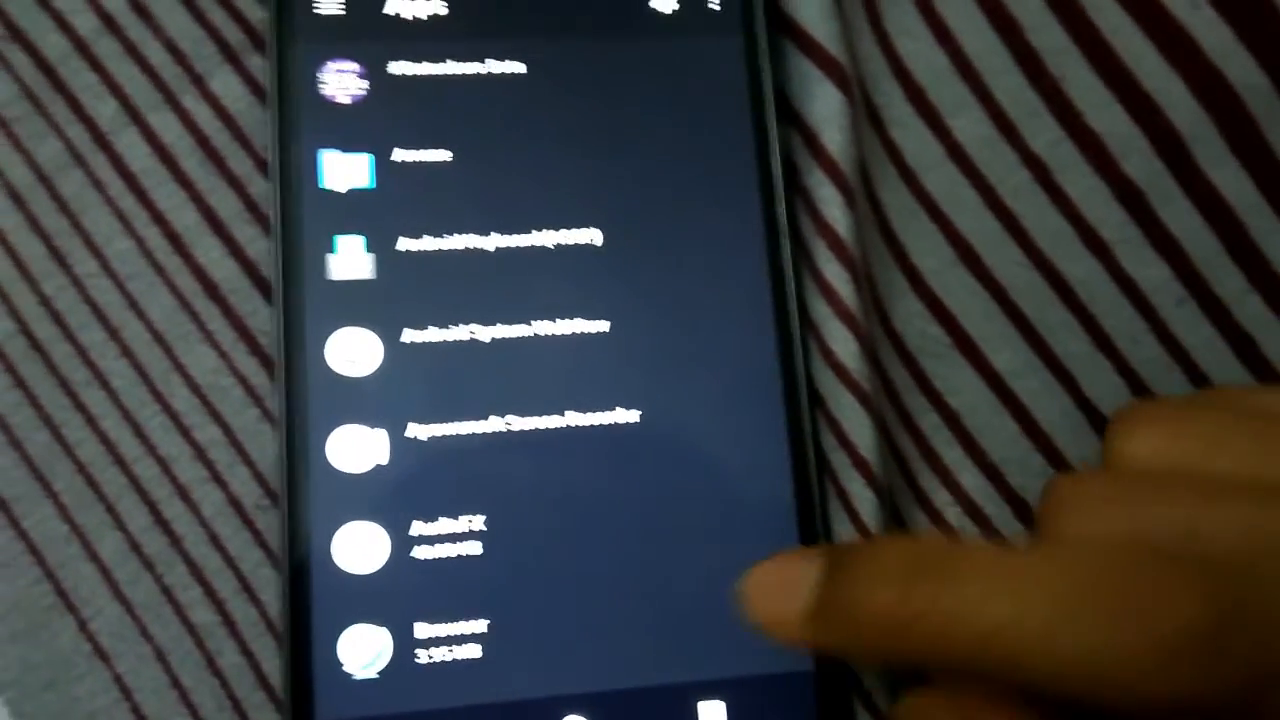
Scroll the Apps list down and open the Phone app's info page.
scroll(down, 3)
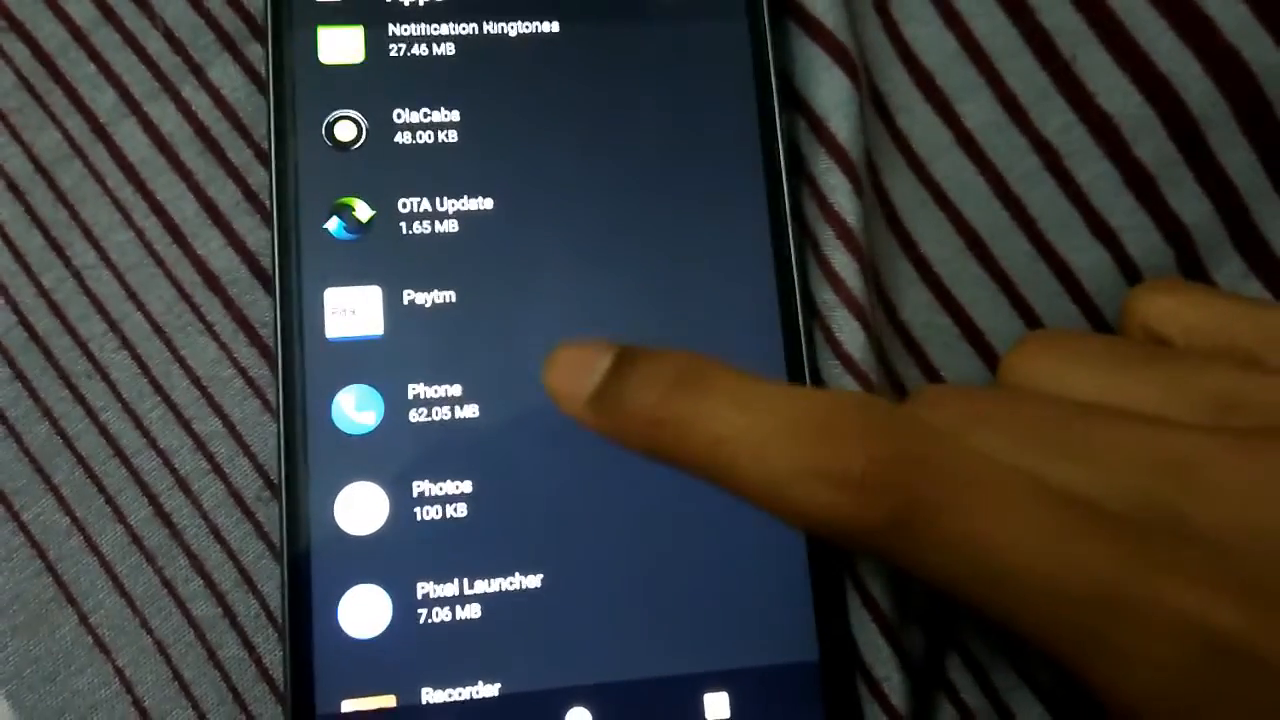
click(435, 410)
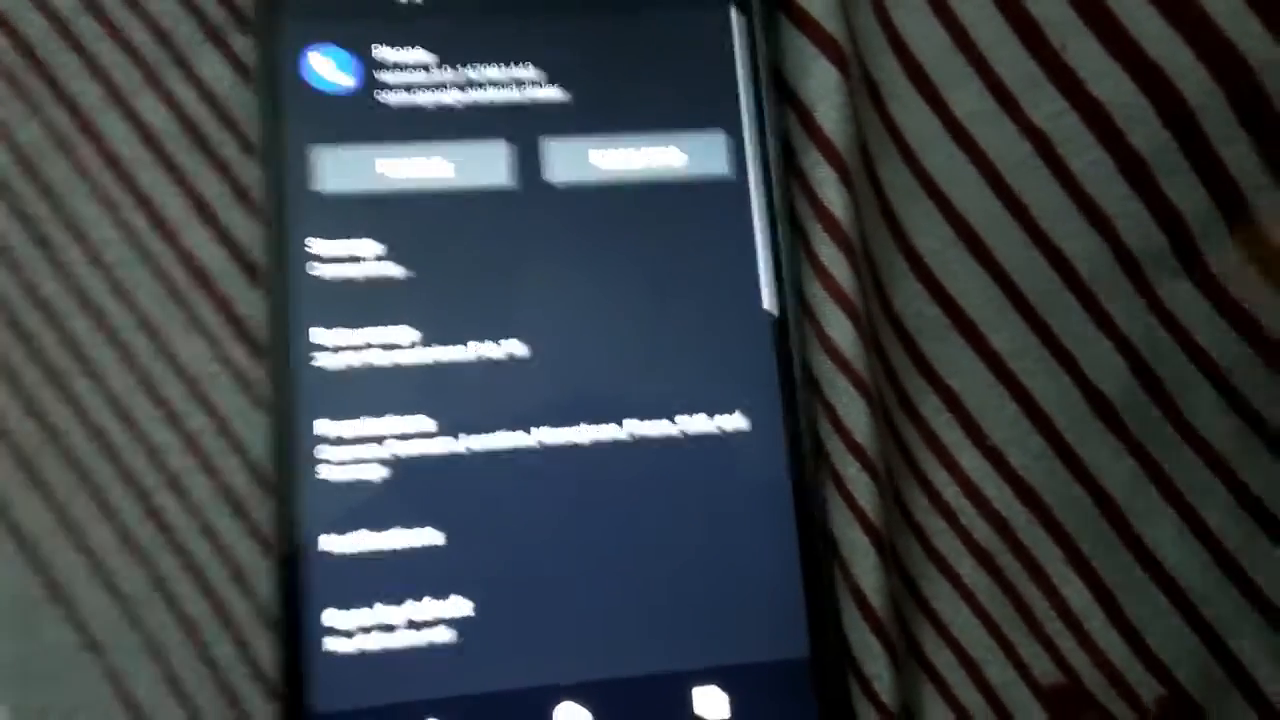